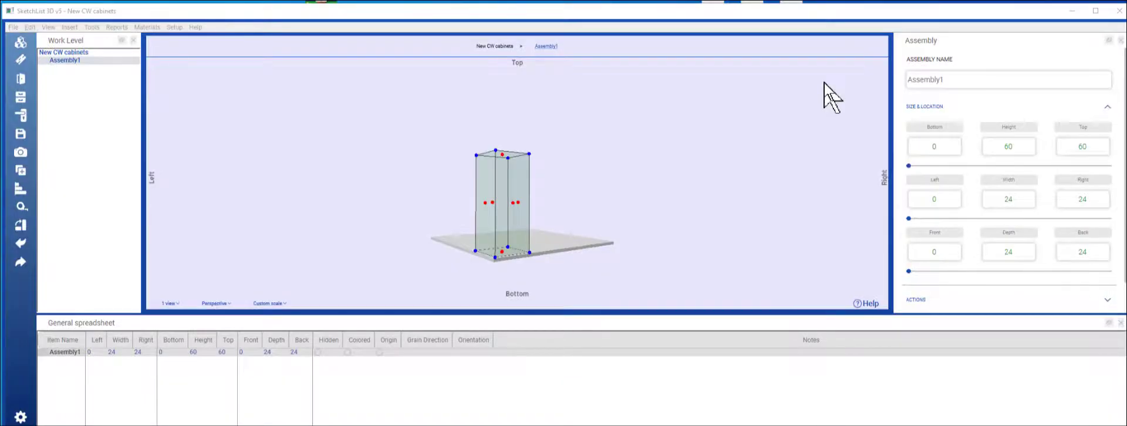
{"action": "mouse_move", "coordinate": [503, 208]}
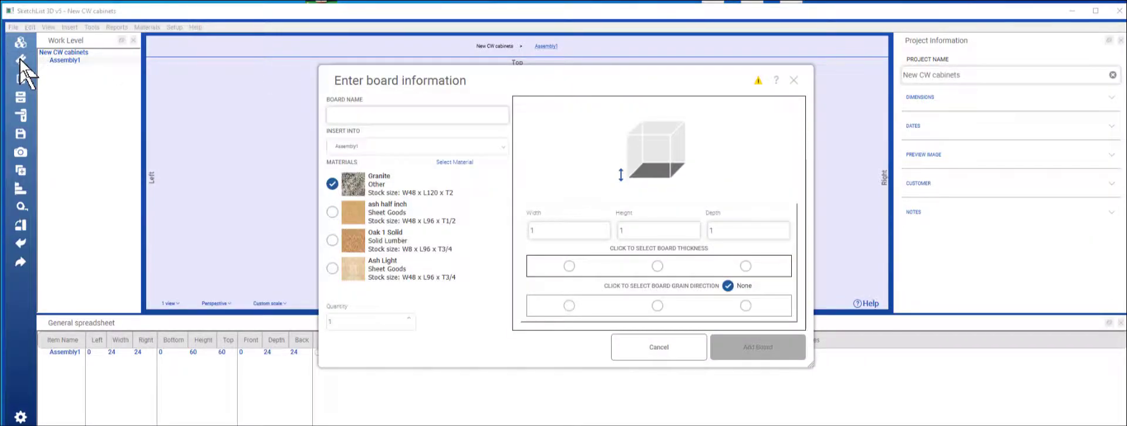
Enter 'leg' as the new Assembly1 board's name.
{"action": "left_click", "coordinate": [417, 115]}
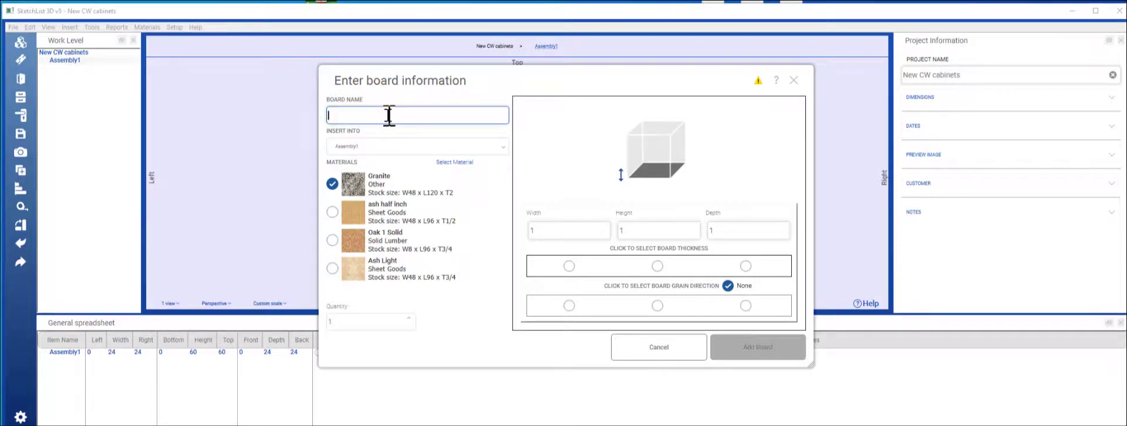
{"action": "type", "text": "leg"}
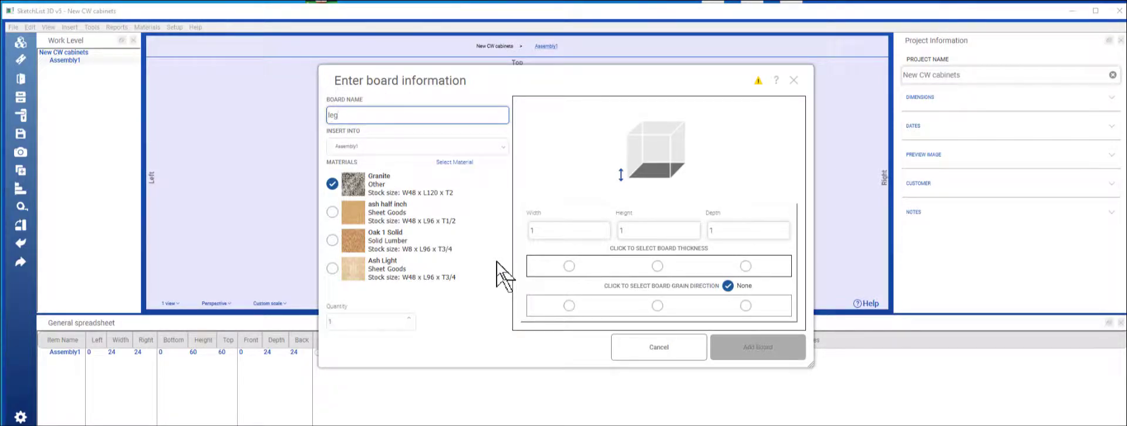
{"action": "mouse_move", "coordinate": [467, 270]}
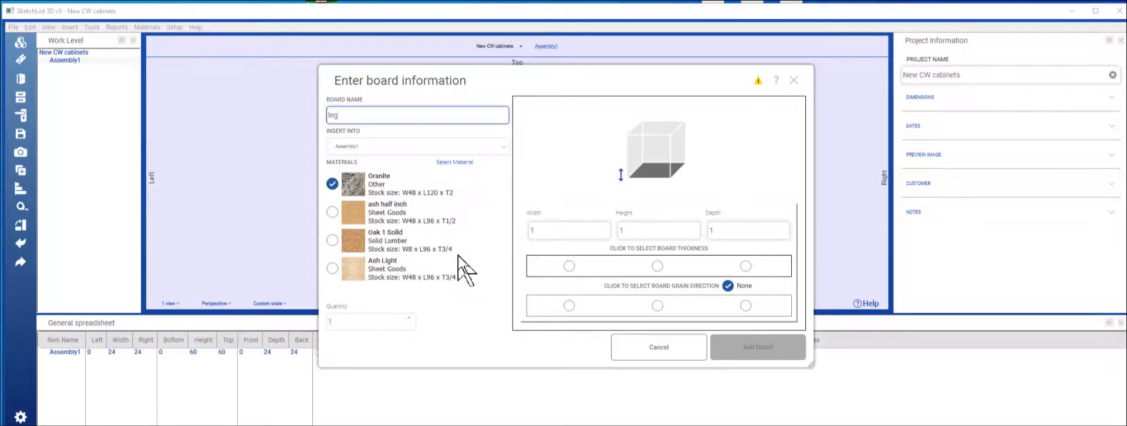
{"action": "mouse_move", "coordinate": [464, 176]}
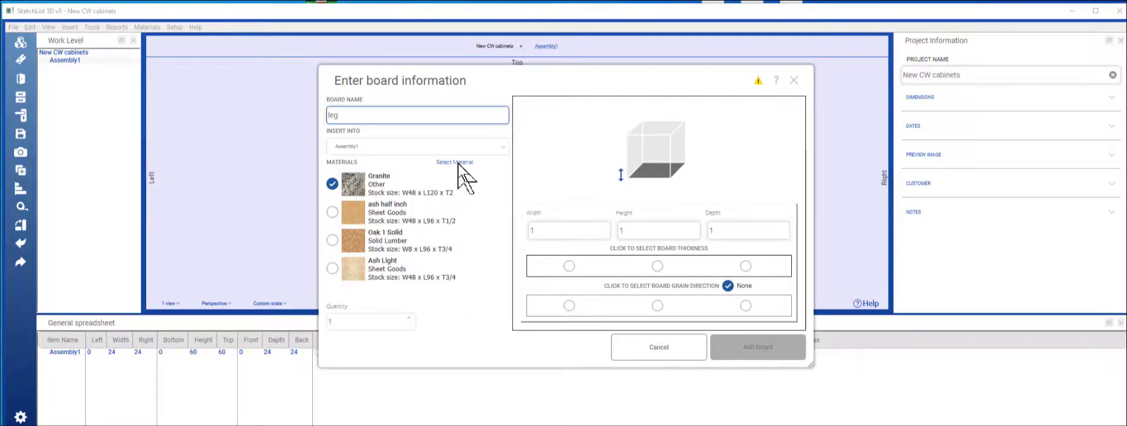
Open the material library's Solid Lumber list and start adding a new material.
{"action": "left_click", "coordinate": [454, 161]}
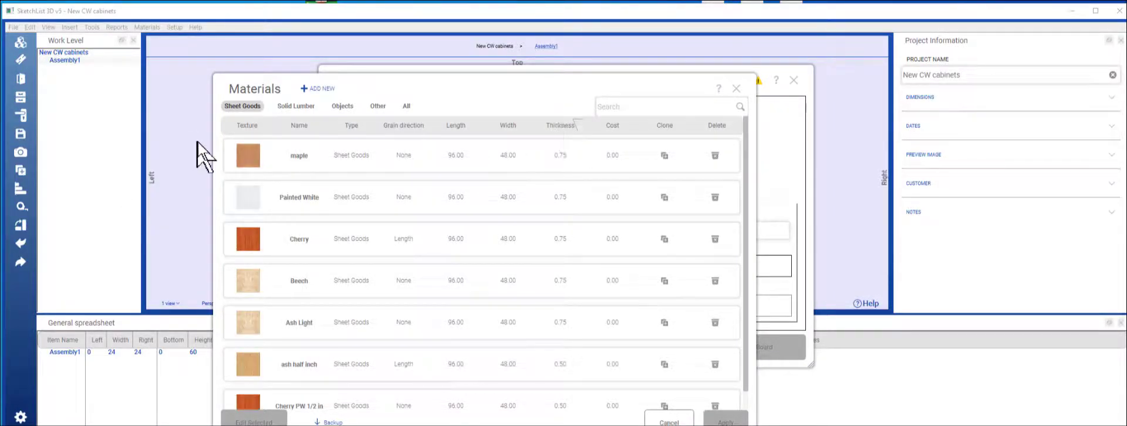
{"action": "left_click", "coordinate": [295, 105]}
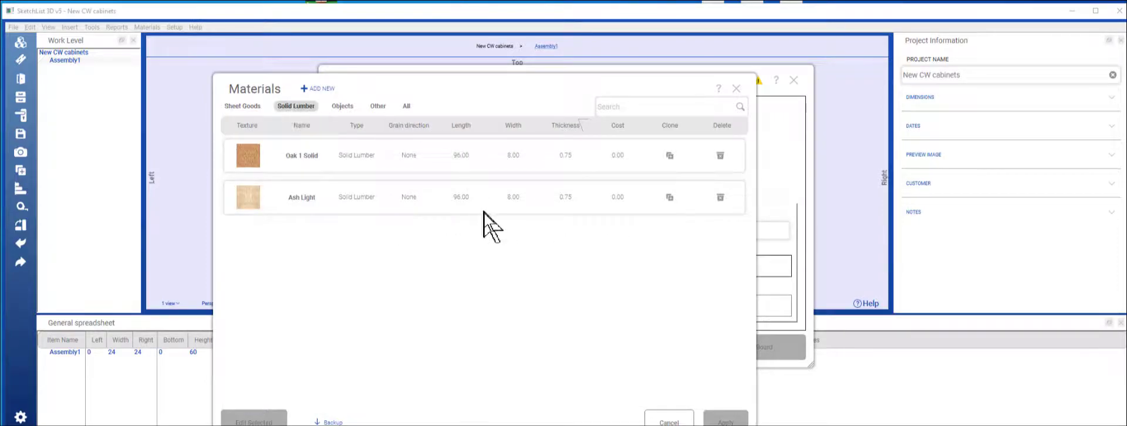
{"action": "mouse_move", "coordinate": [310, 126]}
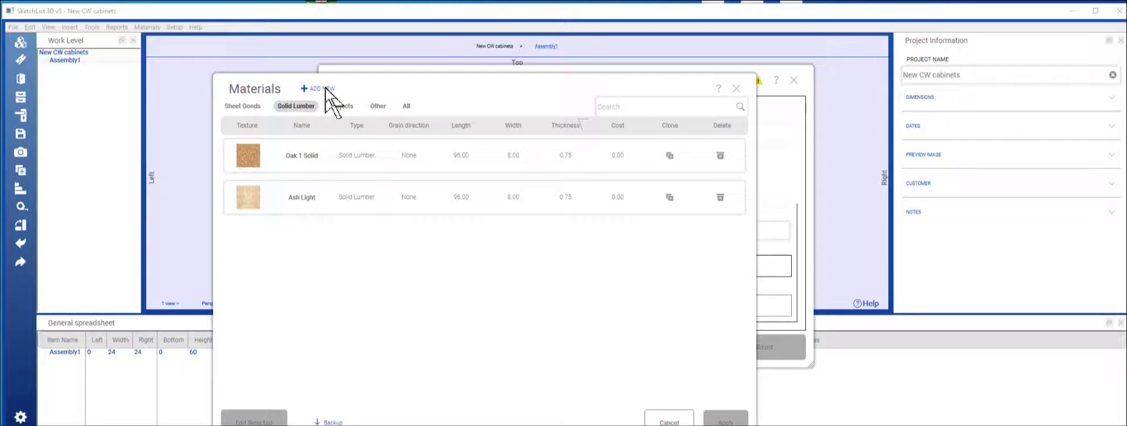
{"action": "left_click", "coordinate": [318, 89]}
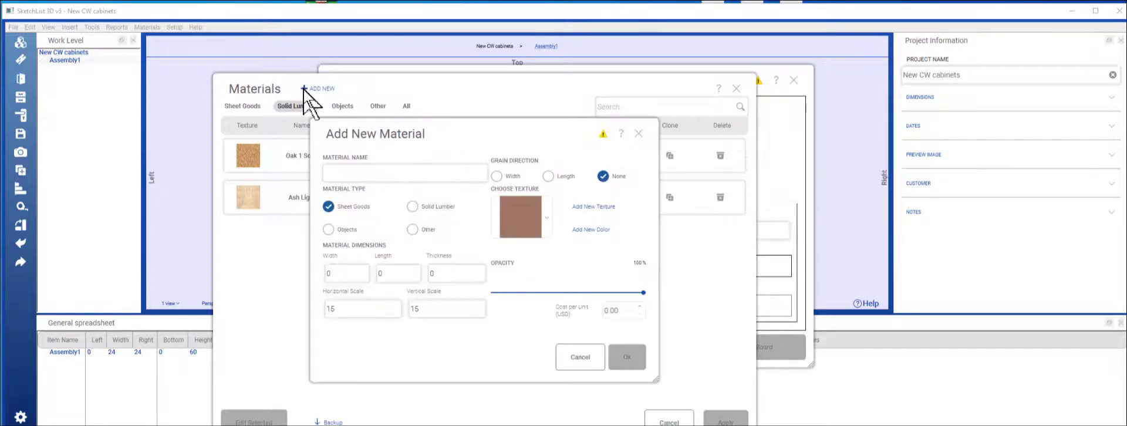
Name the new material 'leg stock' and make it solid lumber.
{"action": "left_click", "coordinate": [404, 173]}
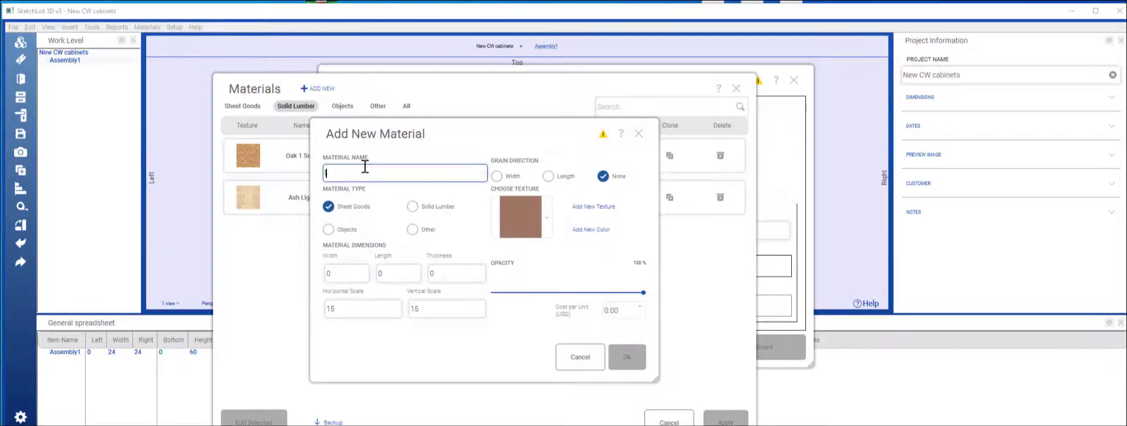
{"action": "type", "text": "leg stock"}
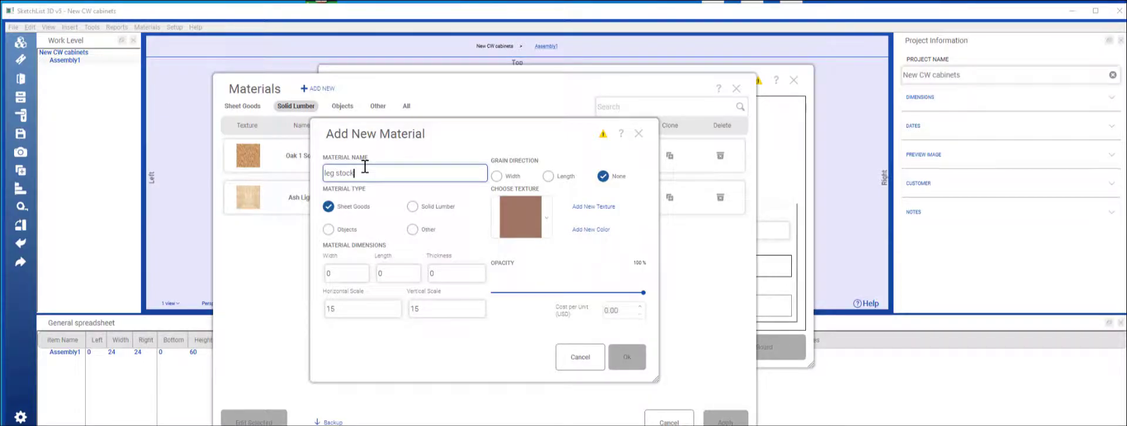
{"action": "left_click", "coordinate": [413, 206]}
{"action": "type", "text": "2"}
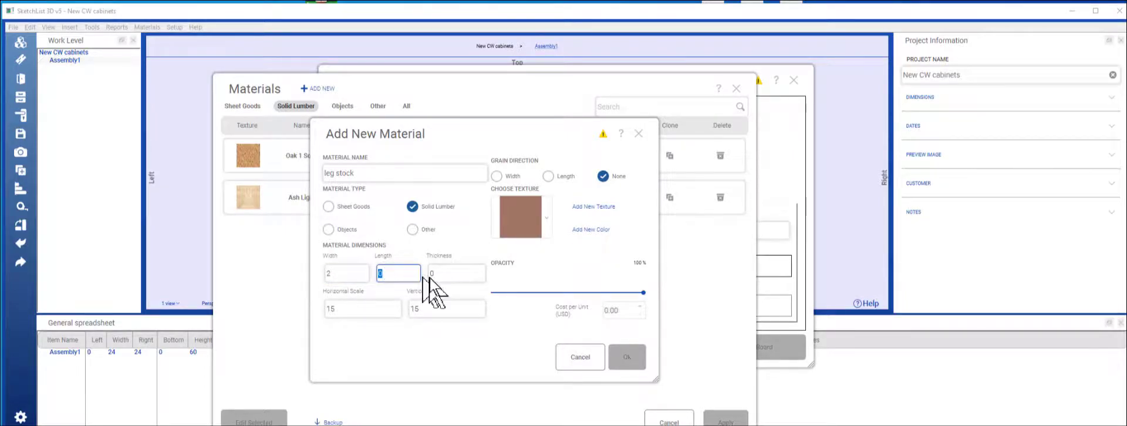
Give leg stock dimensions 2 × 24 × 2 and a reddish wood texture, then confirm.
{"action": "left_click", "coordinate": [457, 273]}
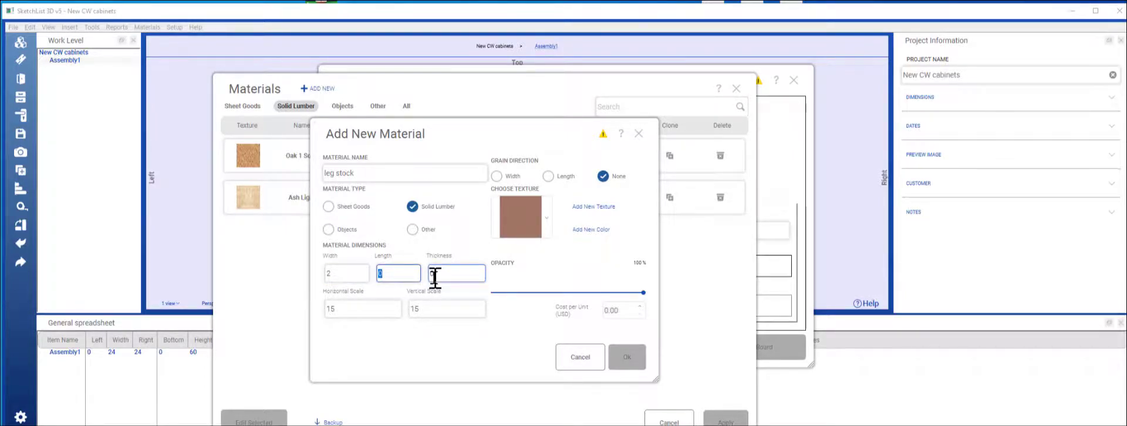
{"action": "type", "text": "2"}
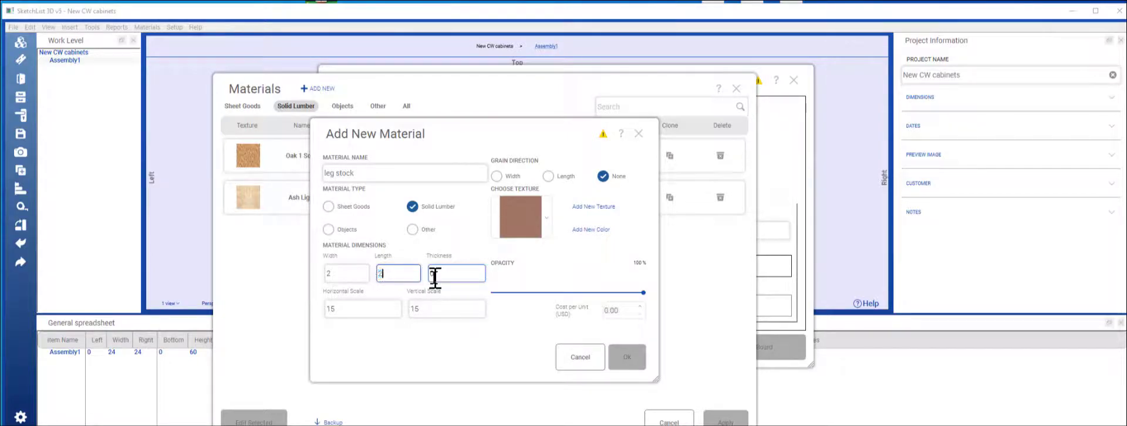
{"action": "type", "text": "2"}
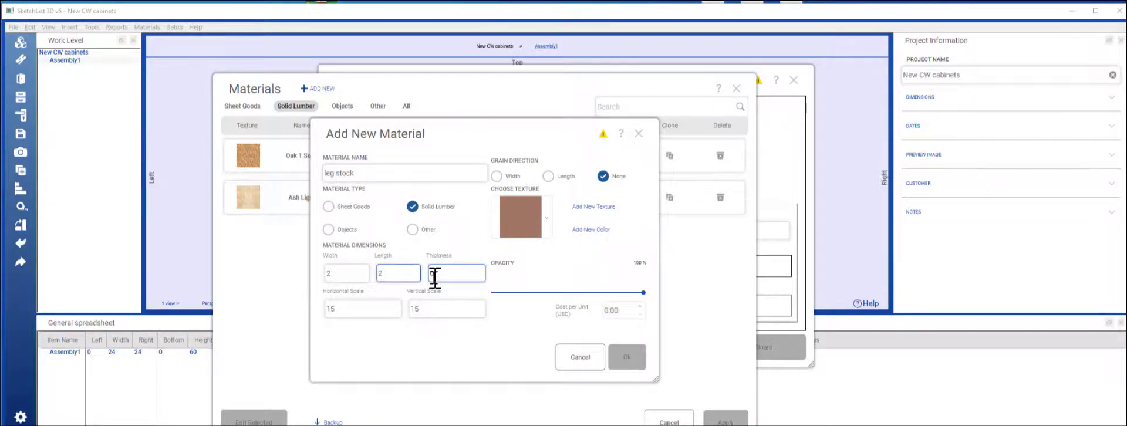
{"action": "type", "text": "24"}
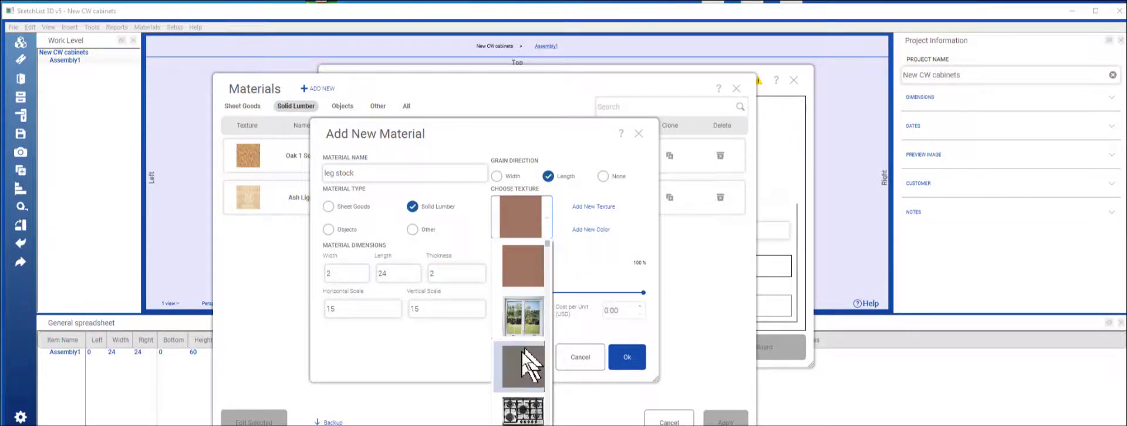
{"action": "scroll", "scroll_direction": "down", "scroll_amount": 3}
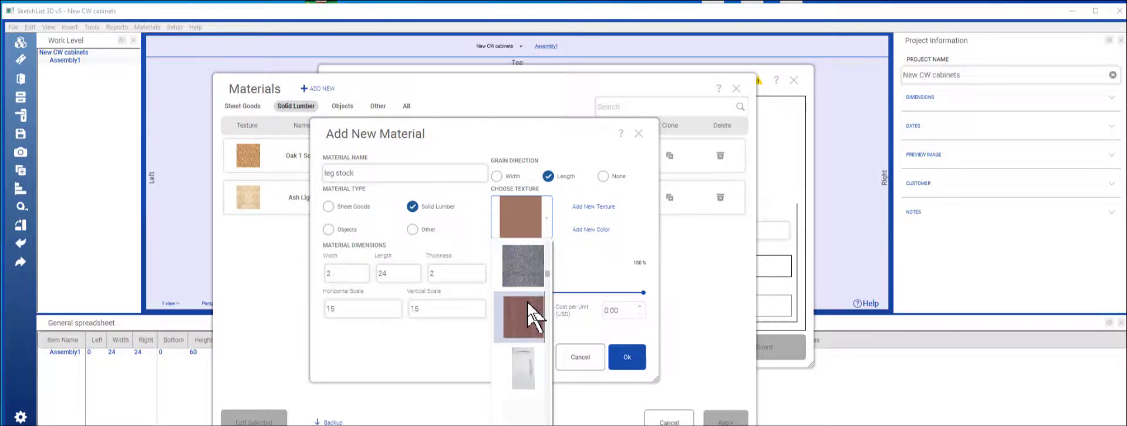
{"action": "left_click", "coordinate": [521, 318]}
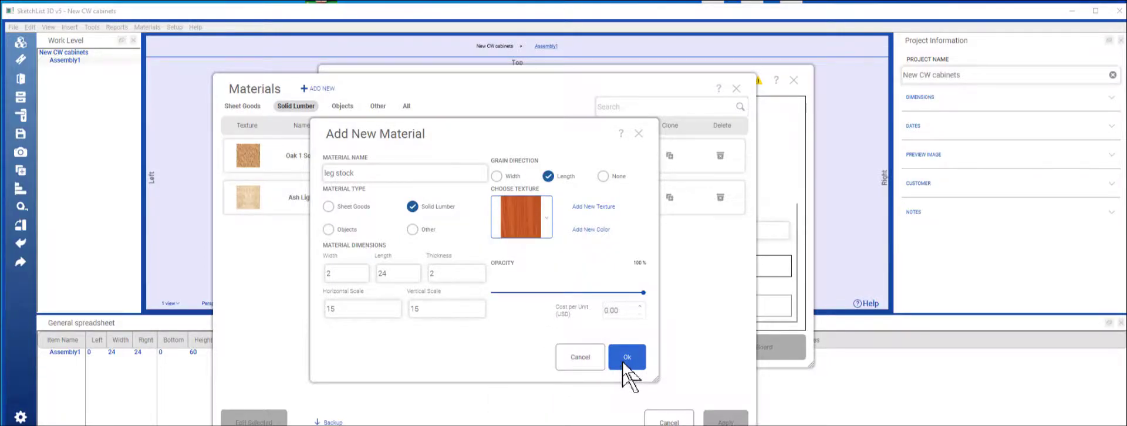
{"action": "left_click", "coordinate": [627, 357]}
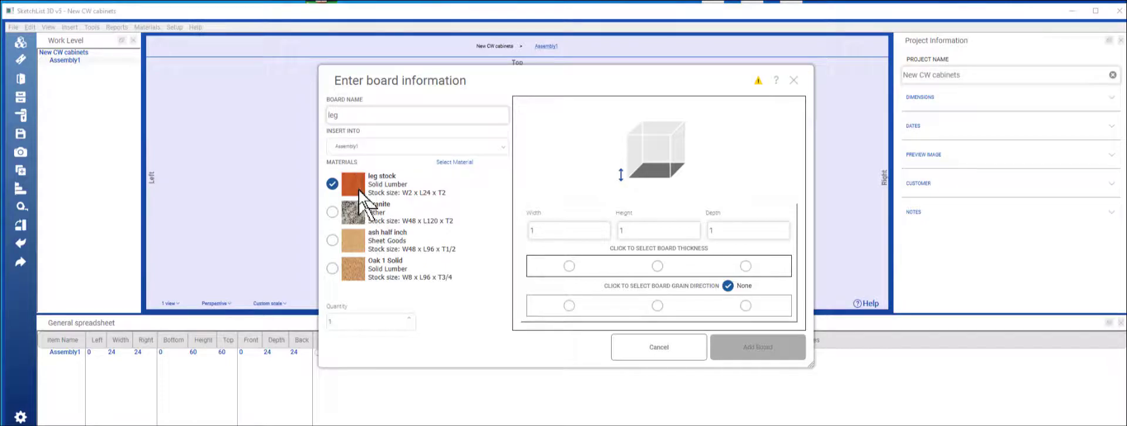
Set the leg board's width to 2, choose its thickness and grain direction, and add it to Assembly1.
{"action": "left_click", "coordinate": [569, 230]}
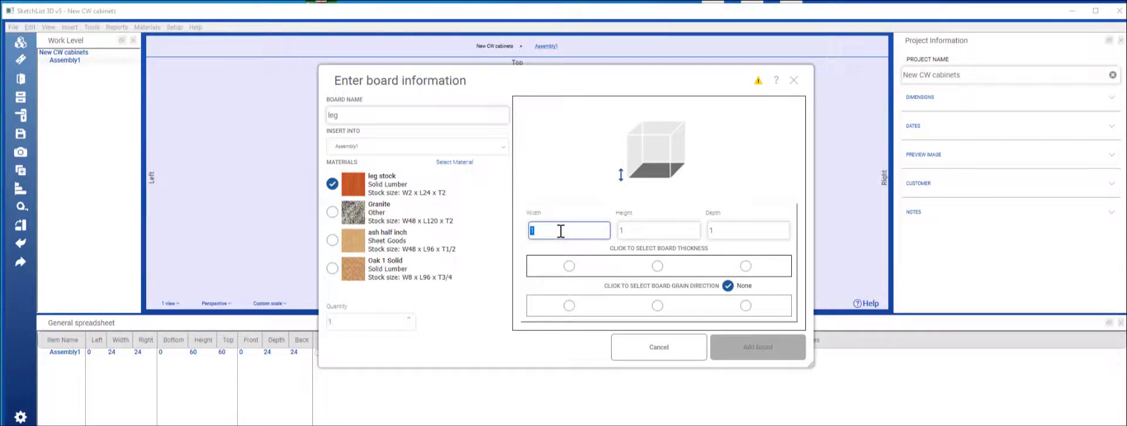
{"action": "type", "text": "2"}
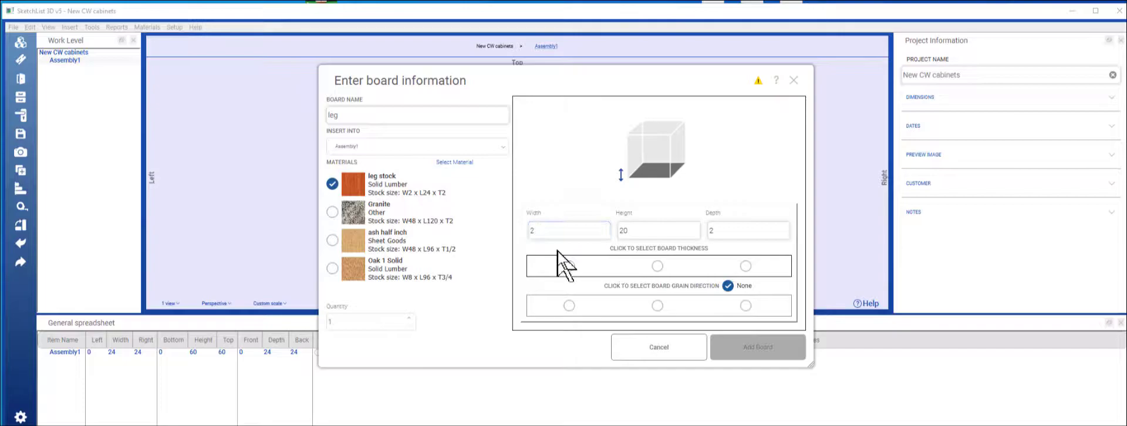
{"action": "mouse_move", "coordinate": [657, 269]}
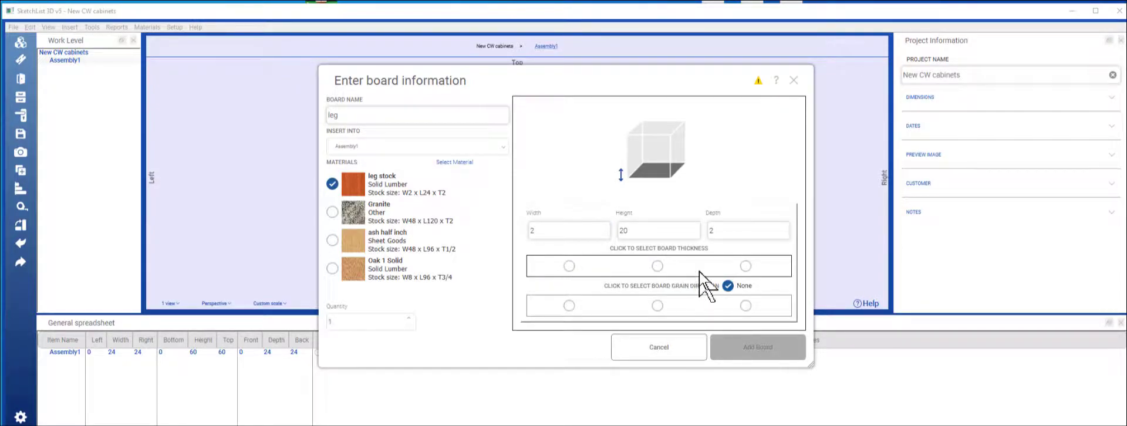
{"action": "mouse_move", "coordinate": [488, 180]}
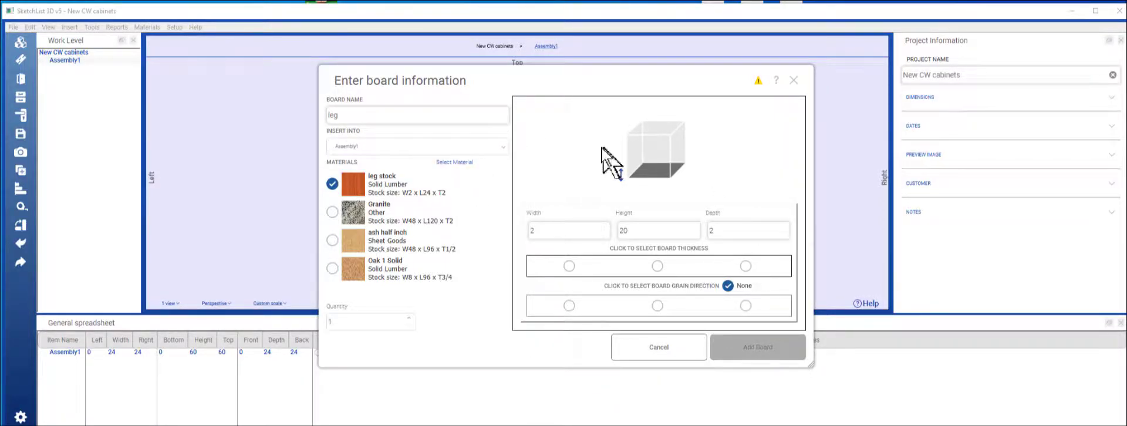
{"action": "mouse_move", "coordinate": [651, 308]}
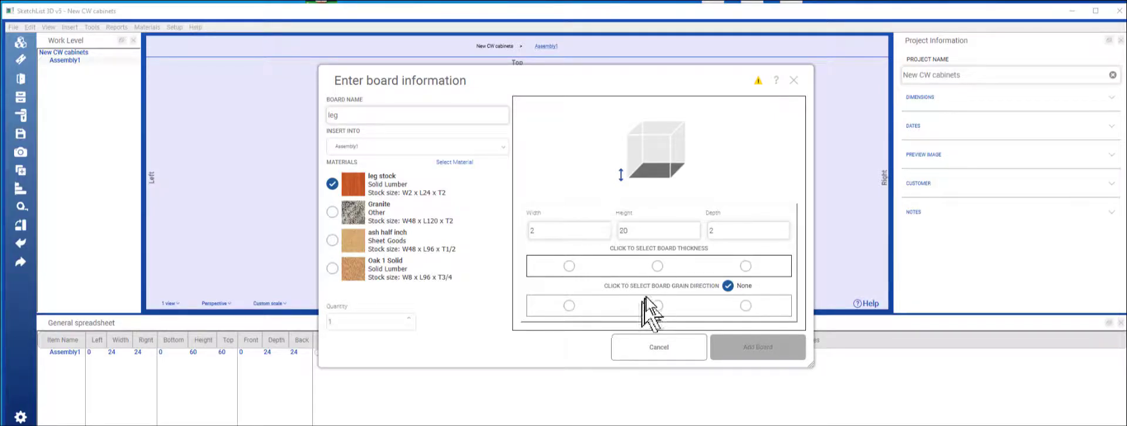
{"action": "left_click", "coordinate": [657, 266]}
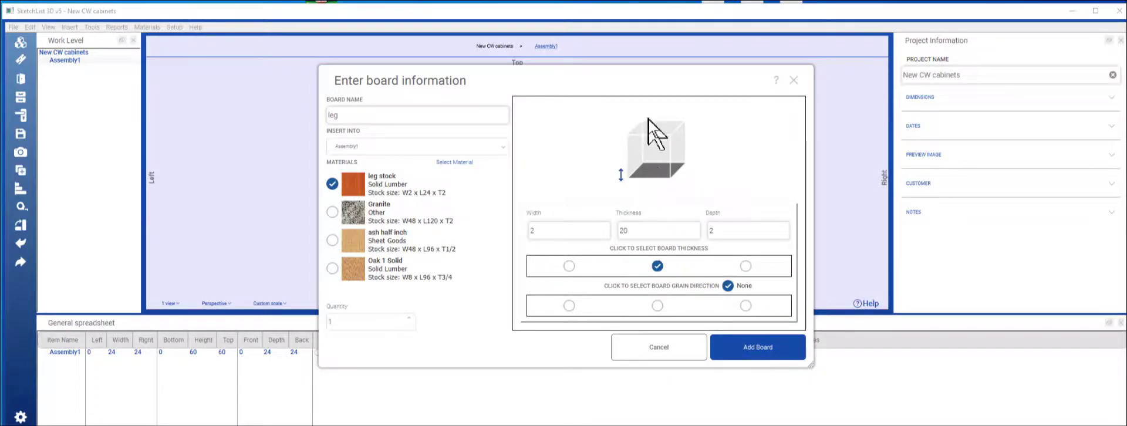
{"action": "mouse_move", "coordinate": [710, 188]}
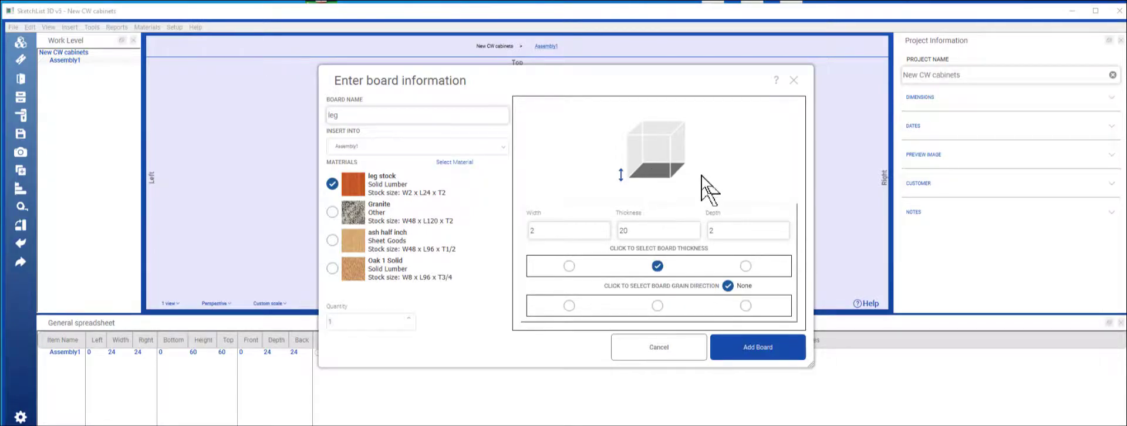
{"action": "mouse_move", "coordinate": [676, 154]}
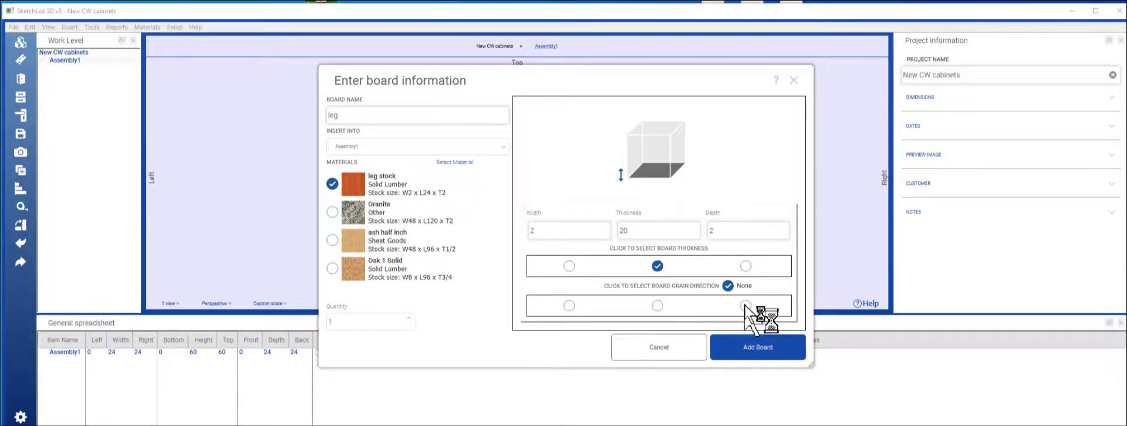
{"action": "left_click", "coordinate": [745, 305]}
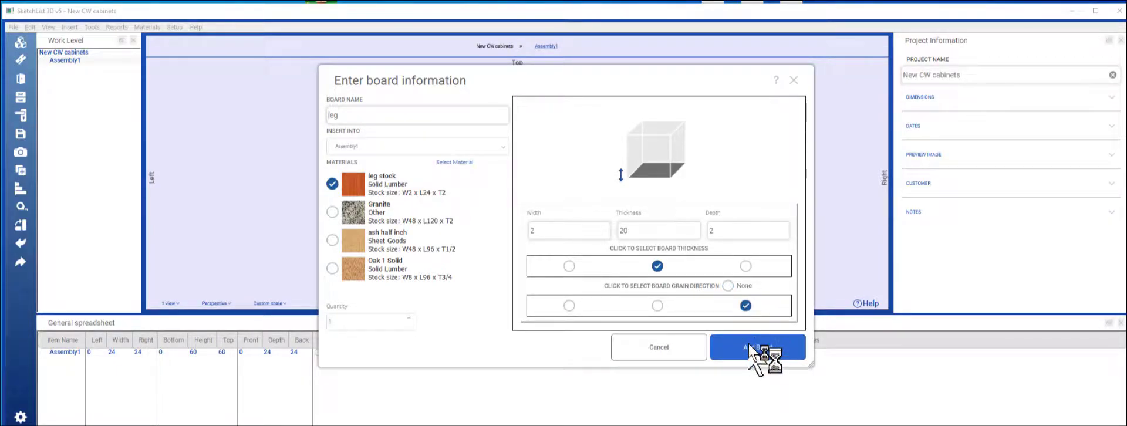
{"action": "left_click", "coordinate": [757, 347]}
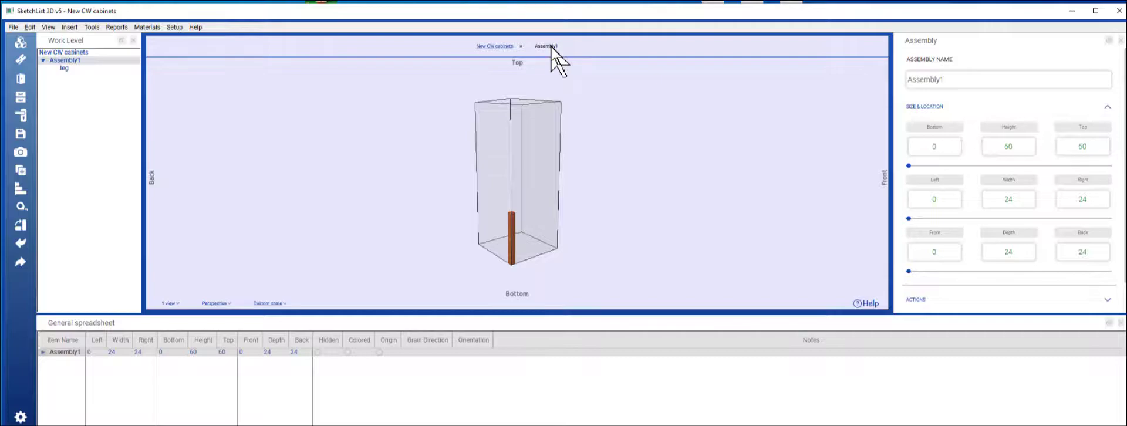
Enter the leg board's detail level and show its Contour Edge options.
{"action": "double_click", "coordinate": [513, 230]}
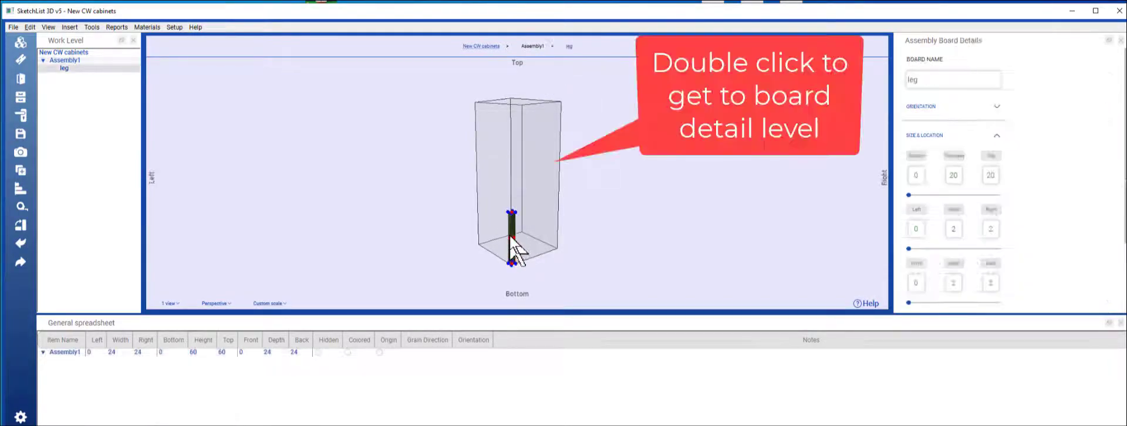
{"action": "double_click", "coordinate": [512, 230]}
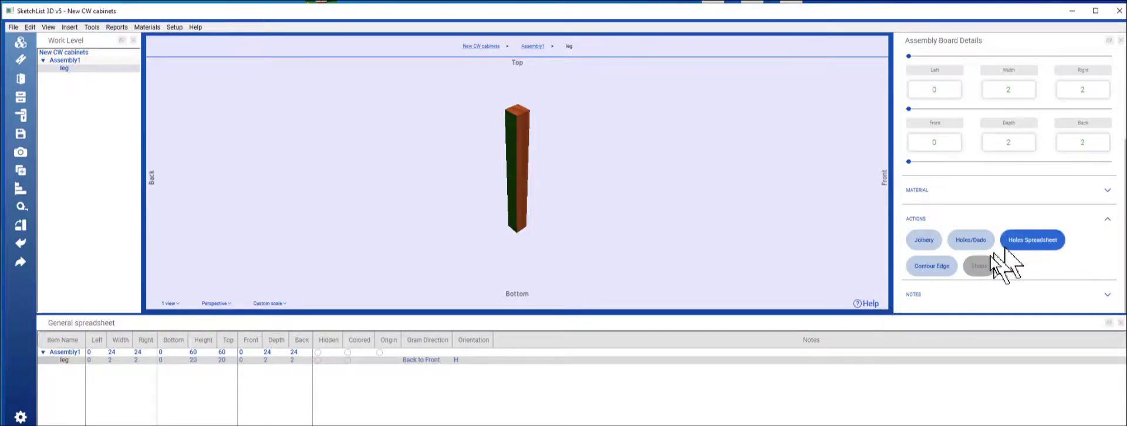
{"action": "left_click", "coordinate": [931, 266]}
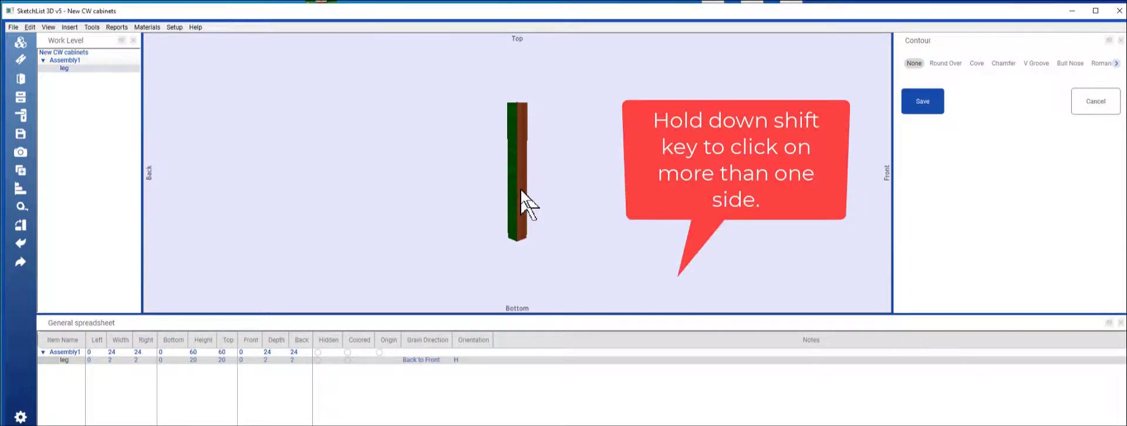
Return to the leg's board details and reopen Contour Edge on its side face.
{"action": "left_click", "coordinate": [516, 180]}
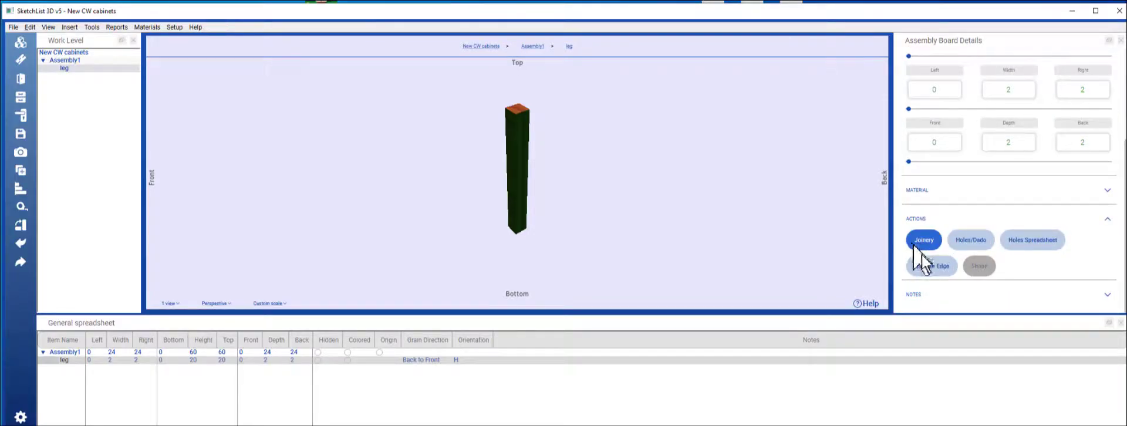
{"action": "left_click", "coordinate": [930, 265]}
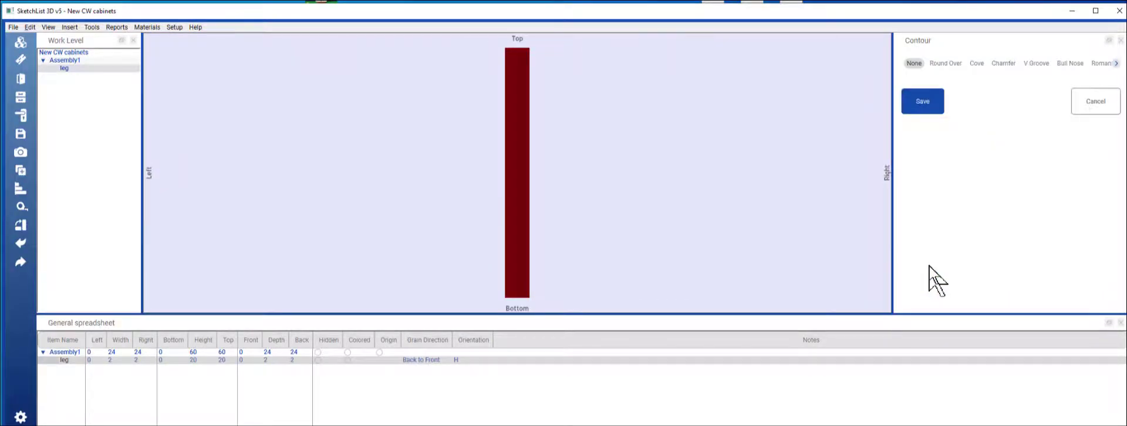
{"action": "mouse_move", "coordinate": [1114, 64]}
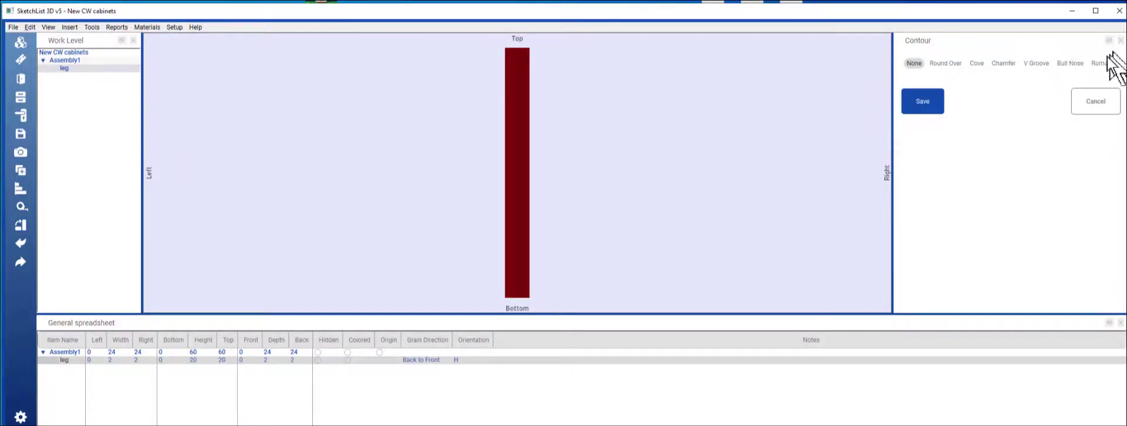
Apply a chamfer contour with angle 1 and value 1/2, then flip Top/Bottom.
{"action": "left_click", "coordinate": [1003, 63]}
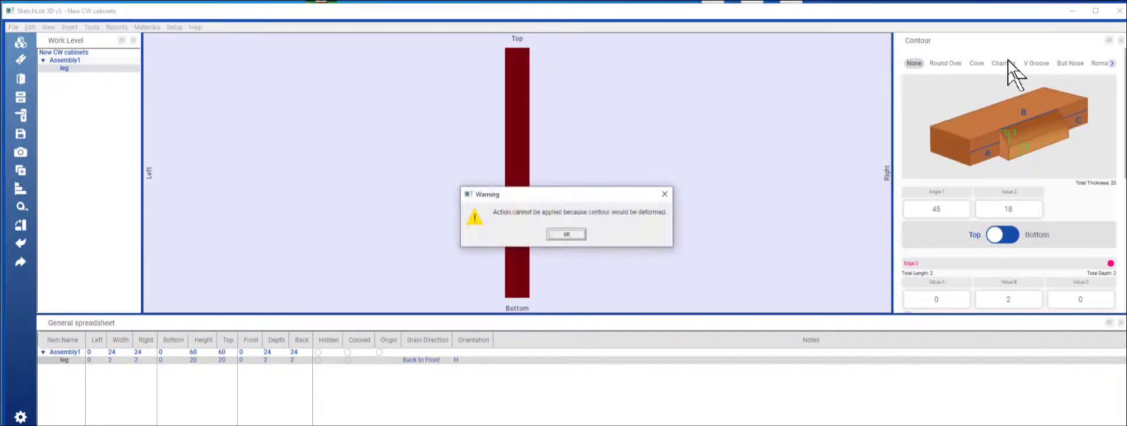
{"action": "left_click", "coordinate": [565, 234]}
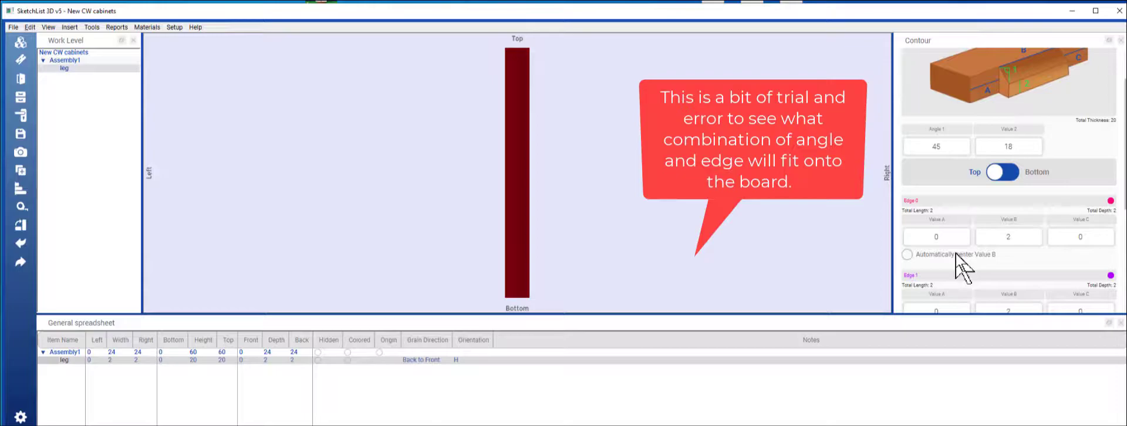
{"action": "left_click", "coordinate": [936, 147]}
{"action": "type", "text": "1"}
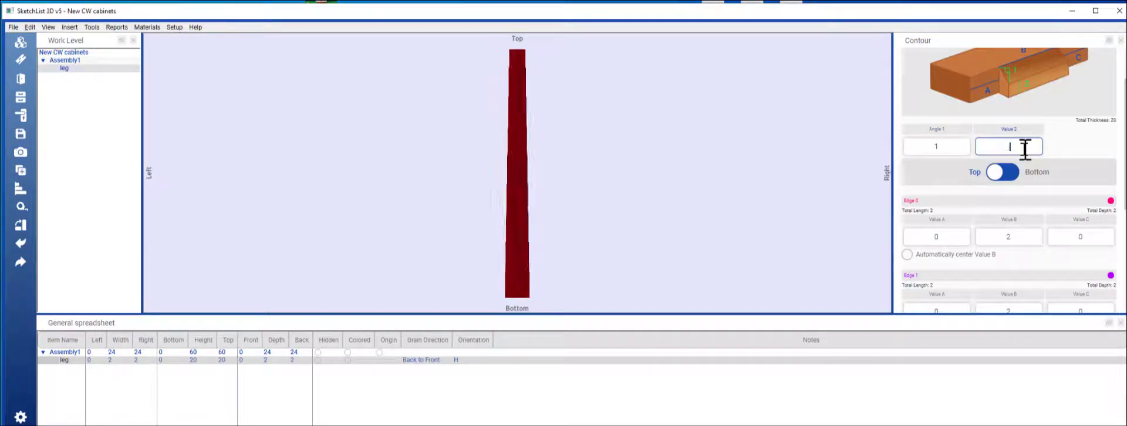
{"action": "type", "text": "5"}
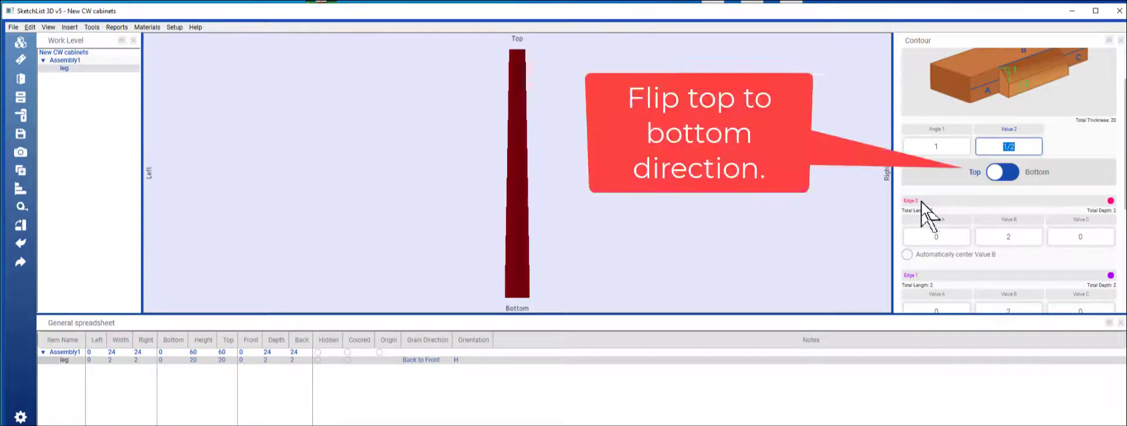
{"action": "left_click", "coordinate": [1002, 172]}
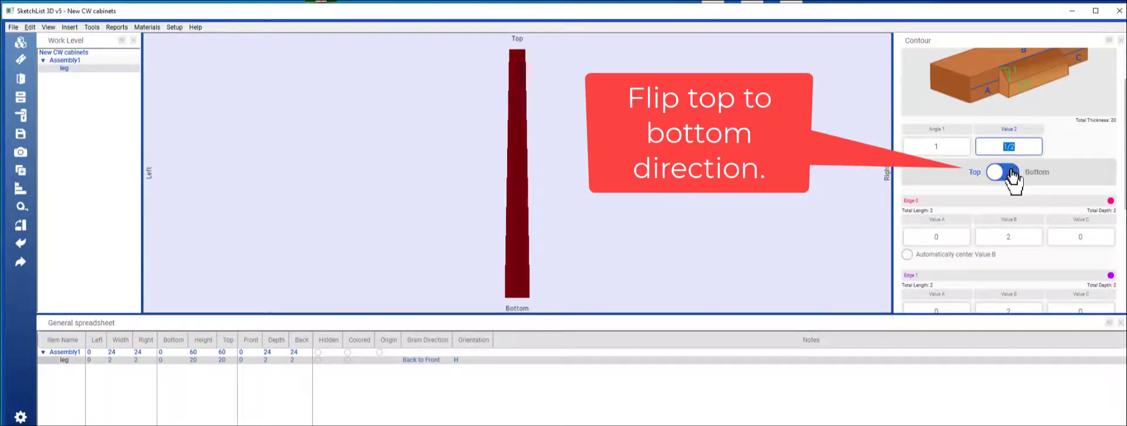